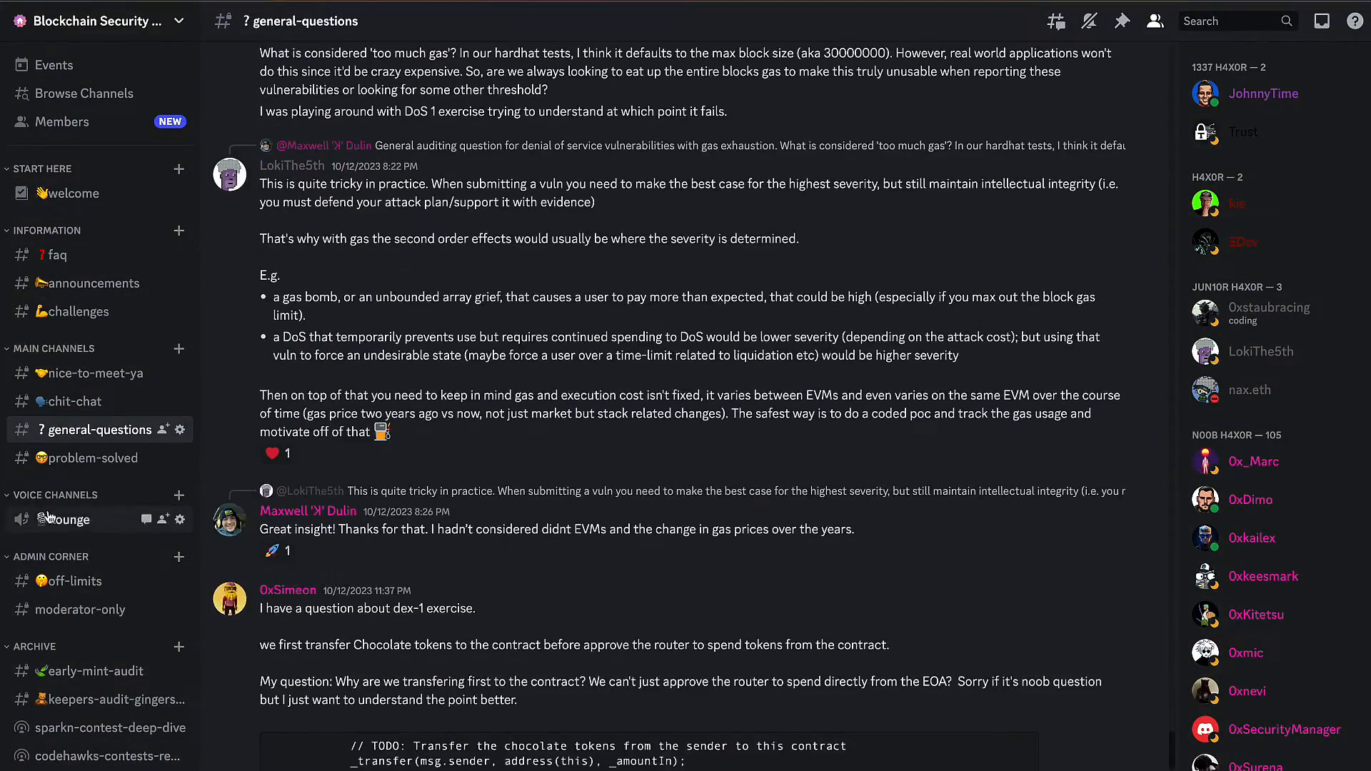
- Switch the Discord server view to the #problem-solved channel to read its messages
click(93, 457)
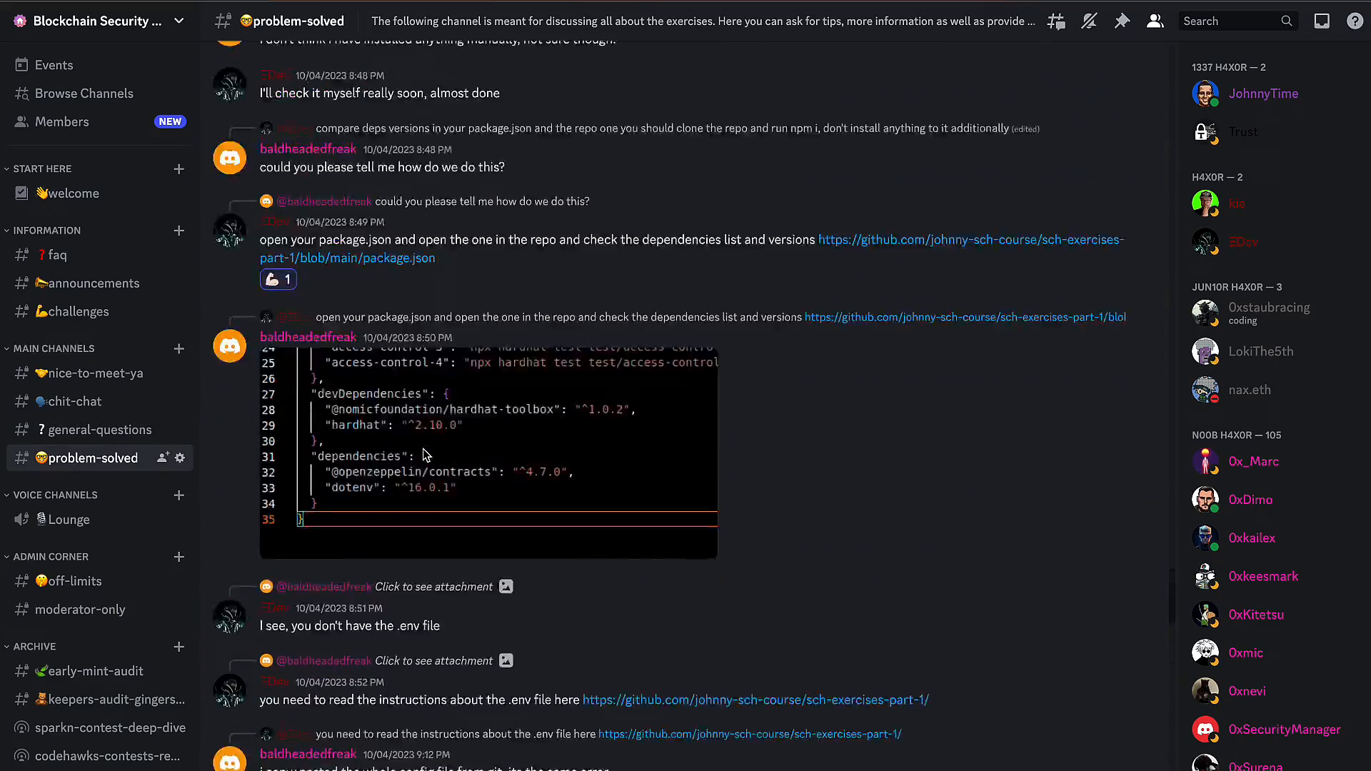
click(75, 401)
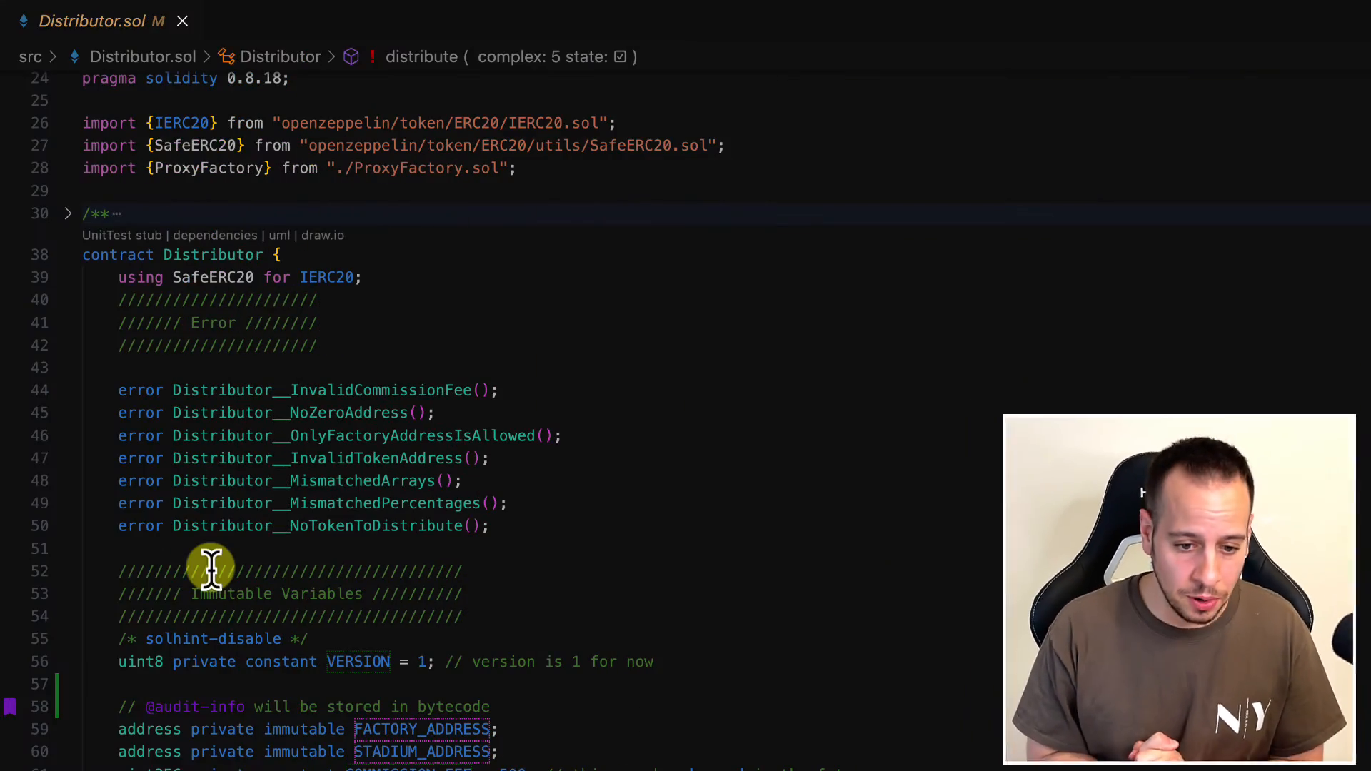
scroll(down, 3)
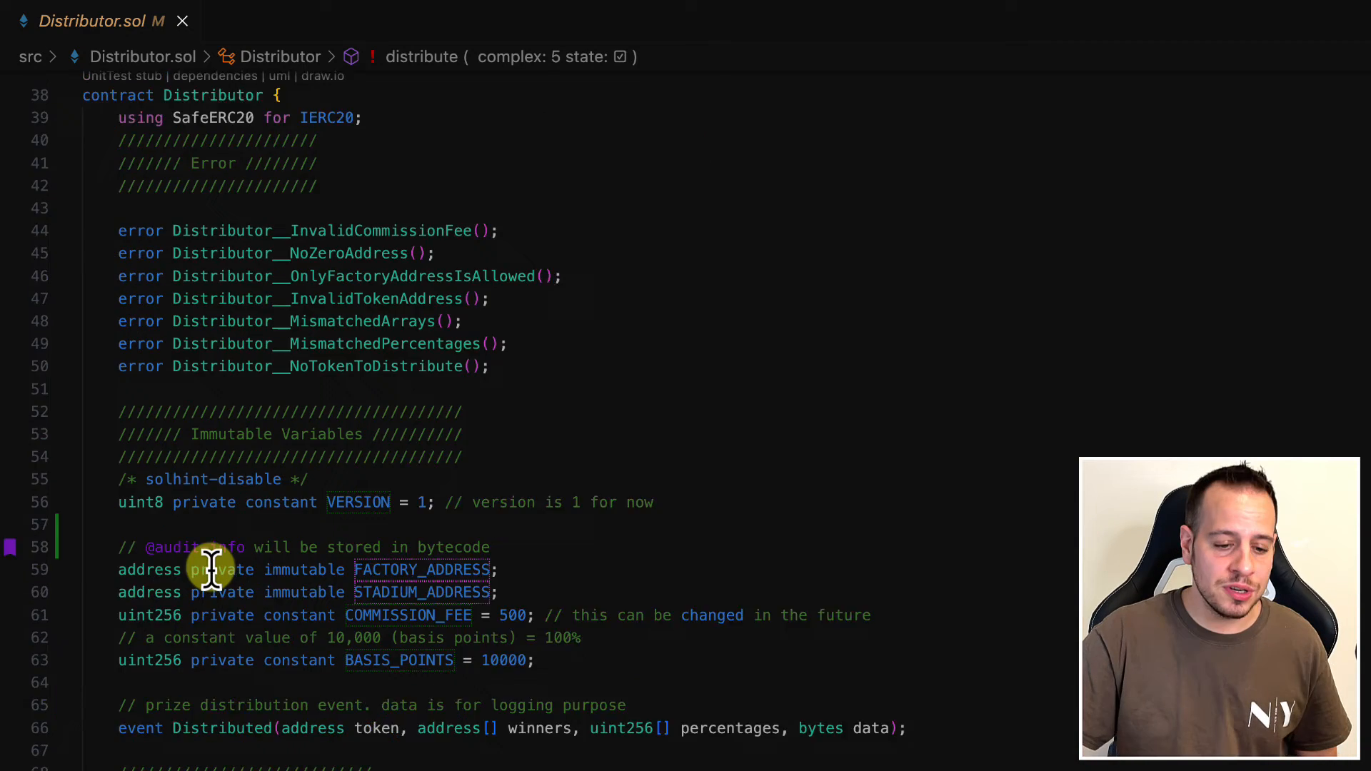
scroll(down, 3)
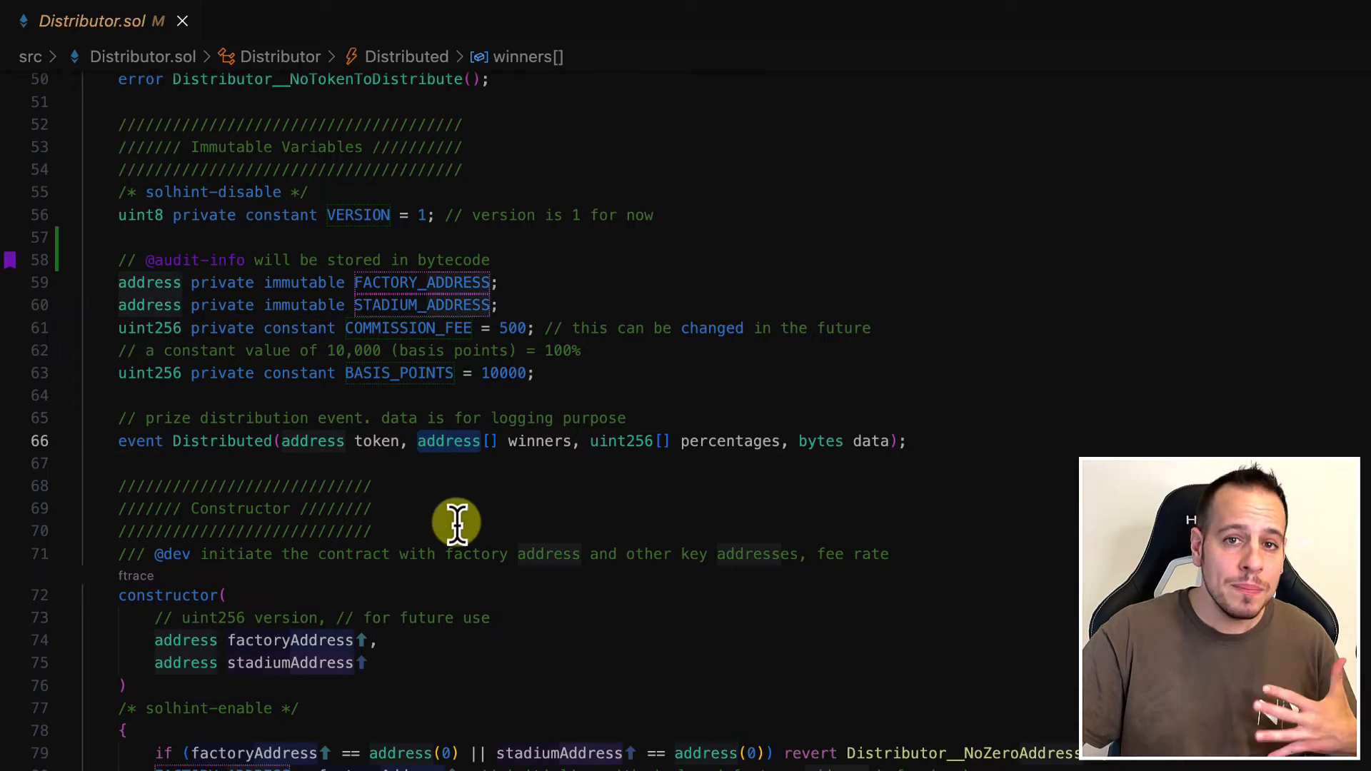
scroll(down, 3)
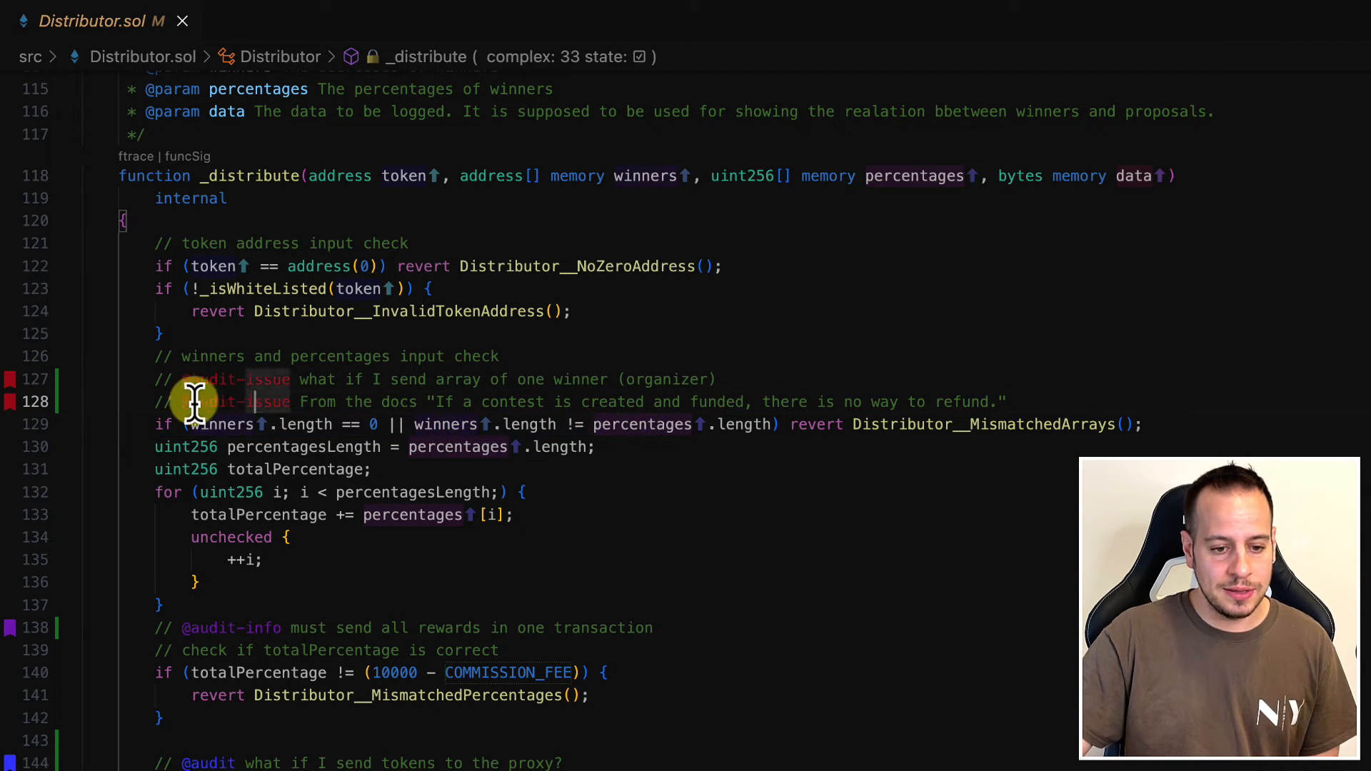
scroll(down, 3)
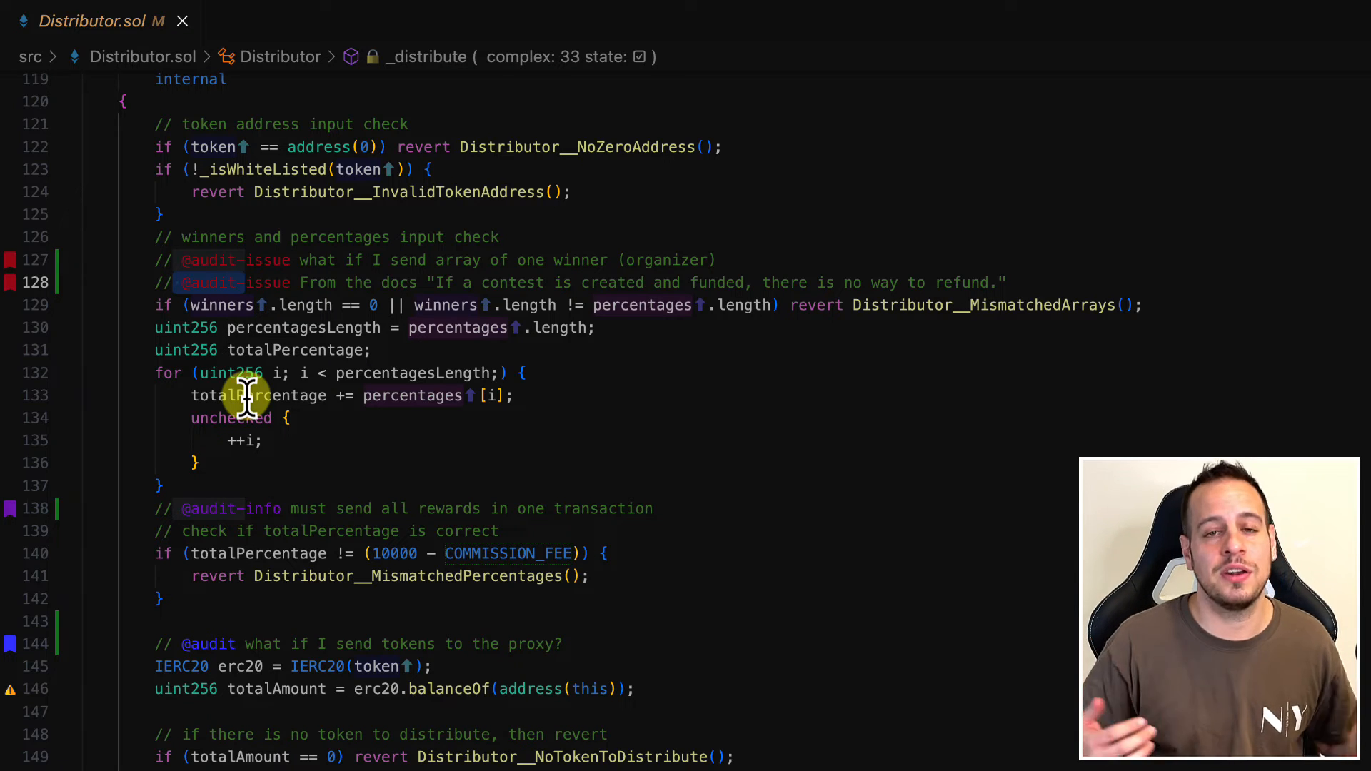
scroll(down, 3)
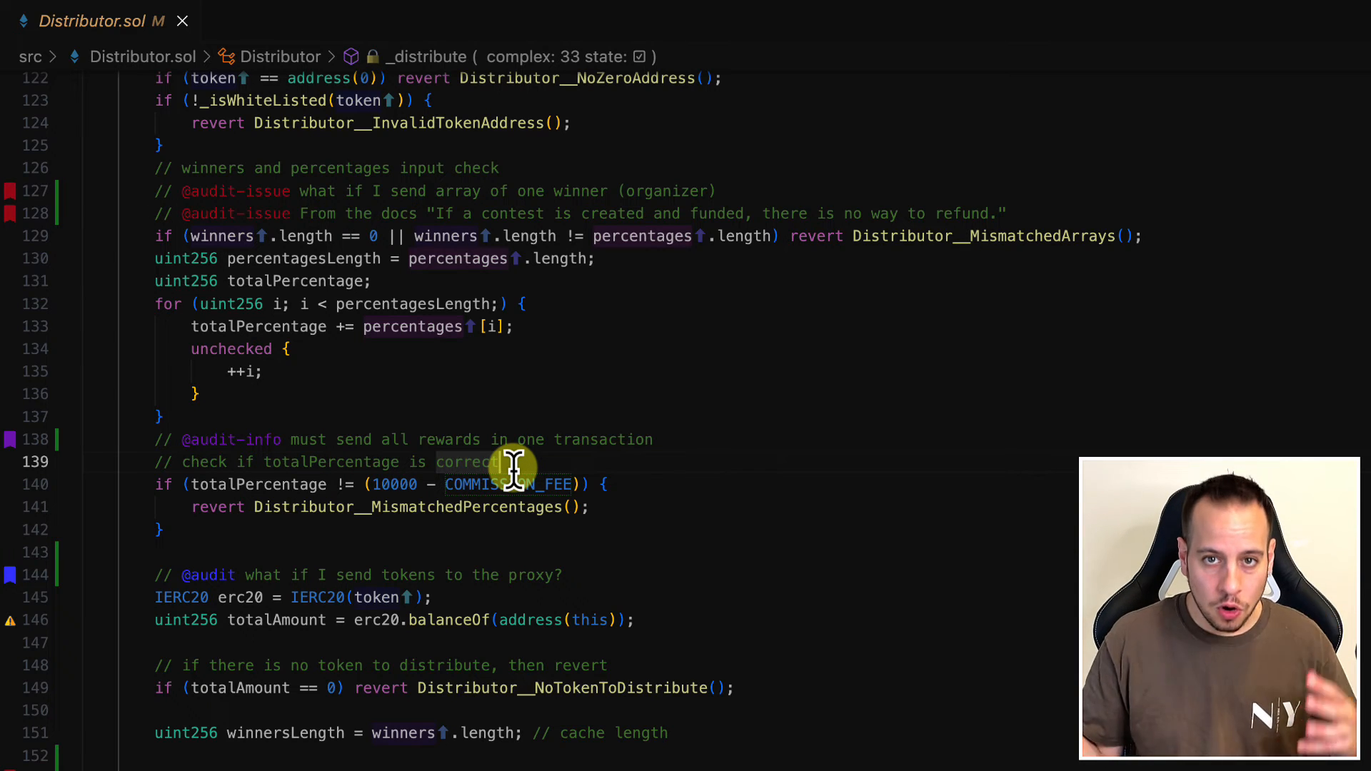
click(81, 470)
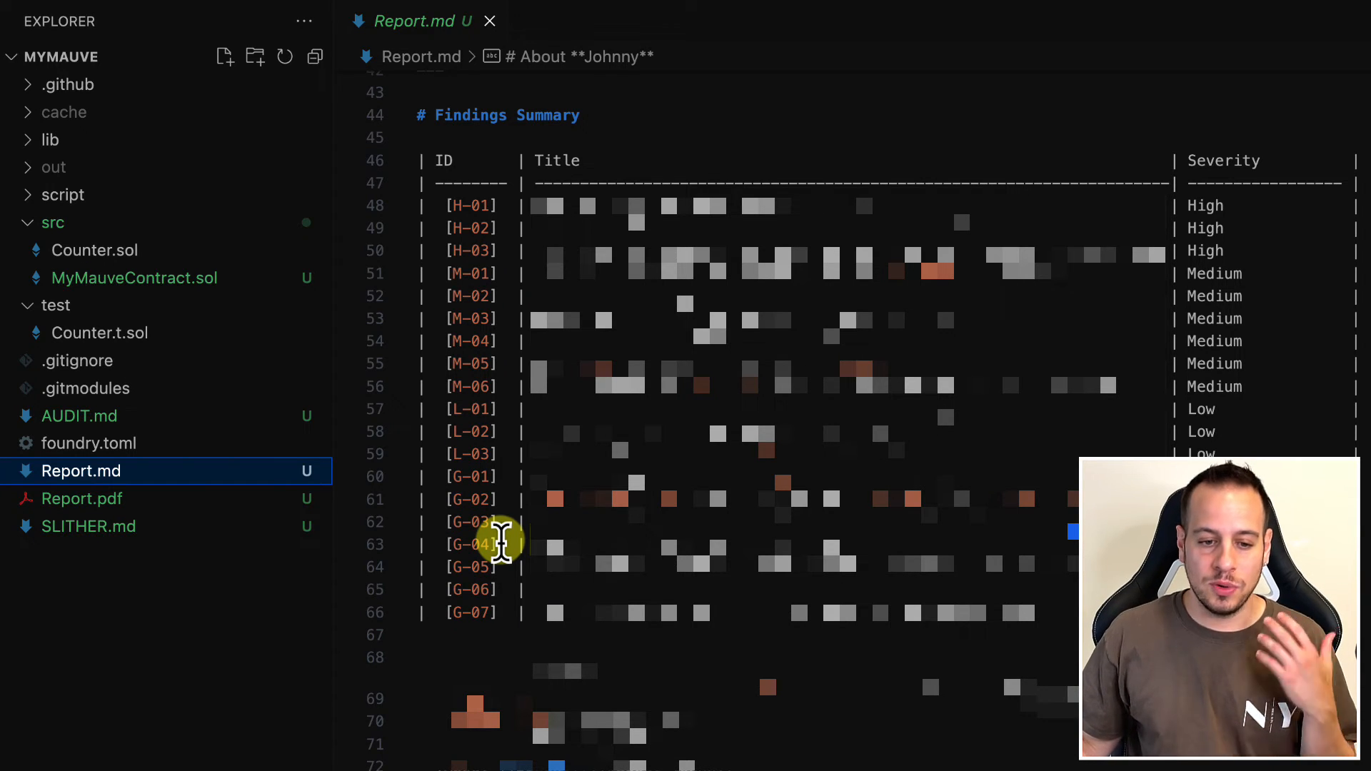
mouse_move(538, 210)
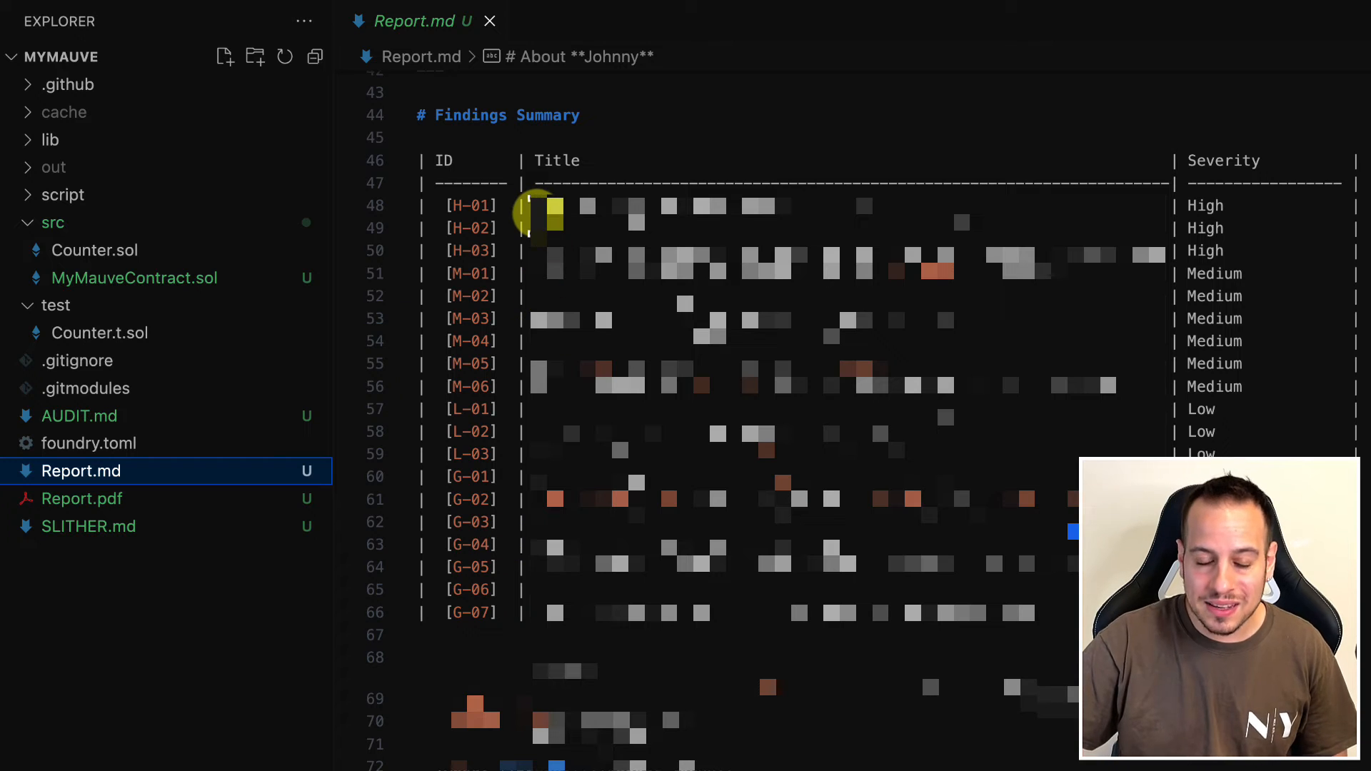
mouse_move(502, 232)
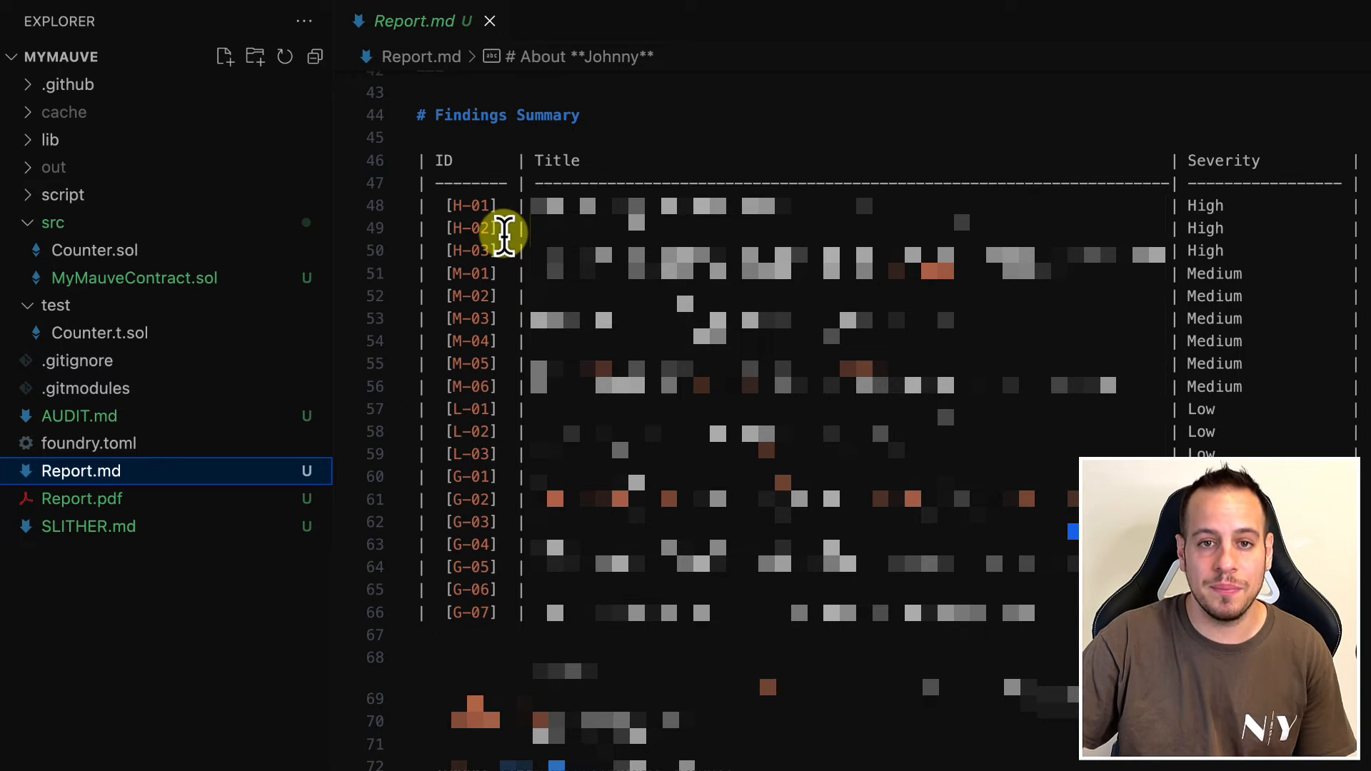
mouse_move(585, 367)
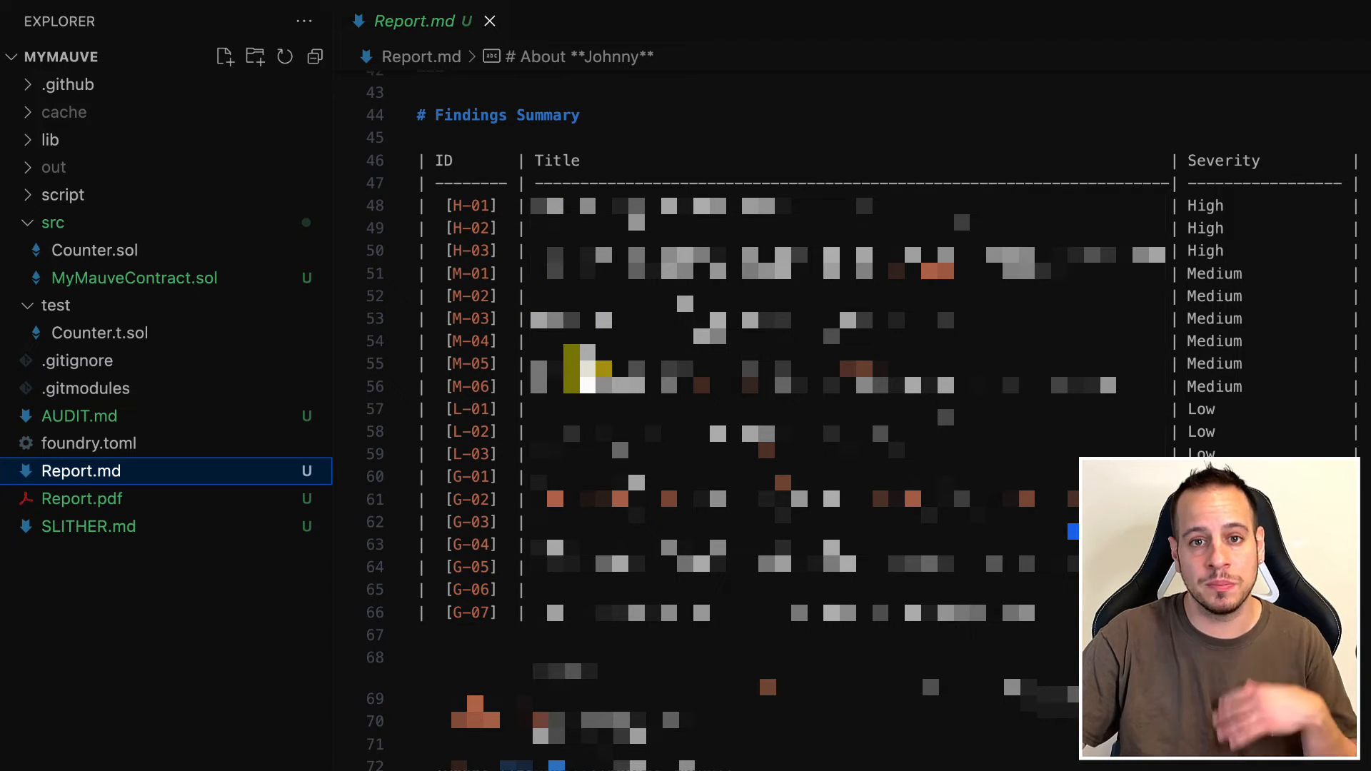
mouse_move(437, 160)
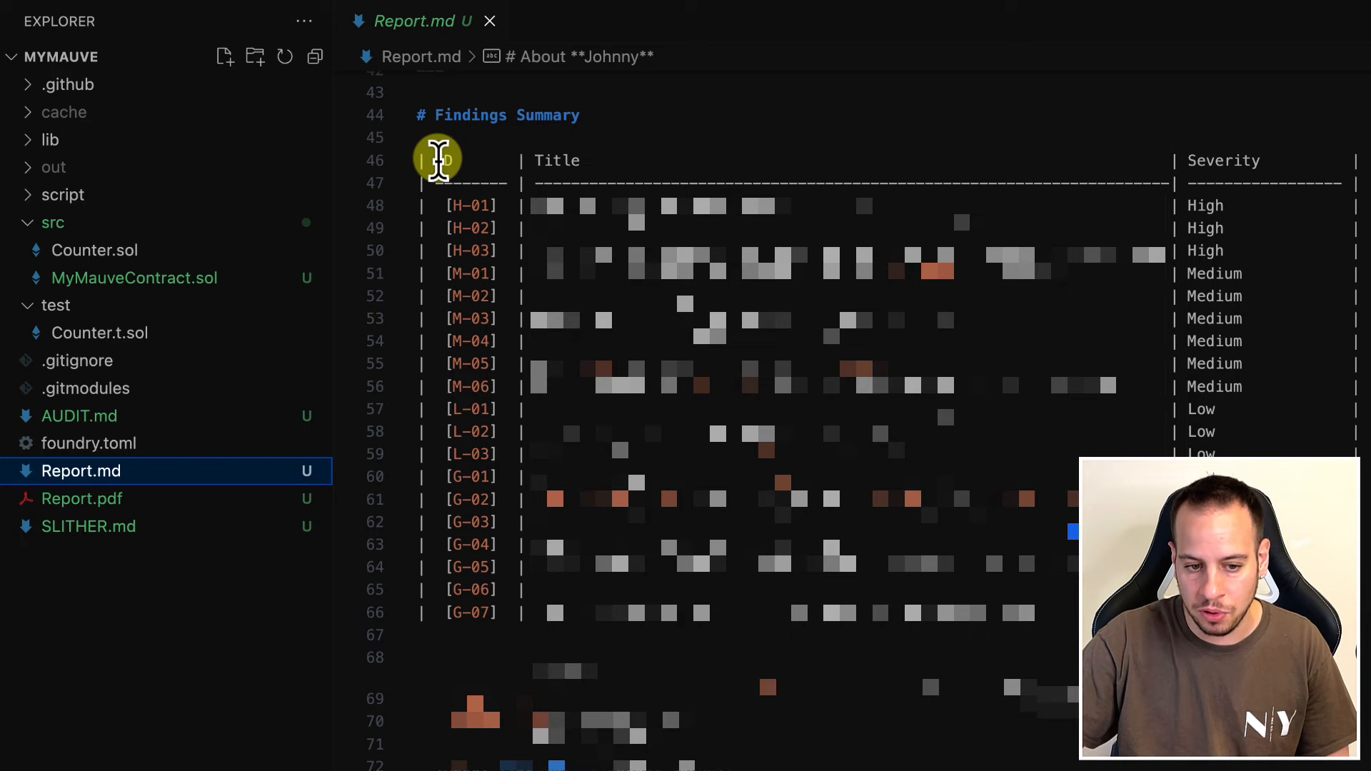